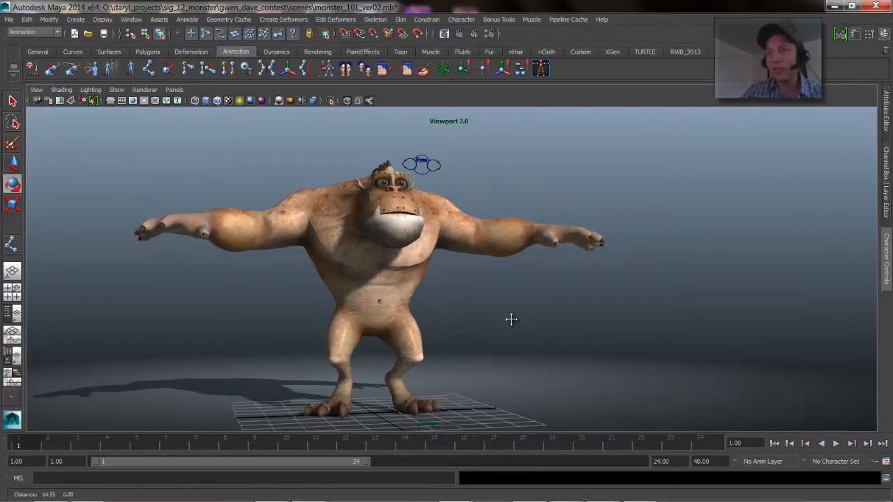
- Create a polygon sphere from the Polygons shelf on the grid beside the gorilla
left_click_drag(510, 319, 484, 318)
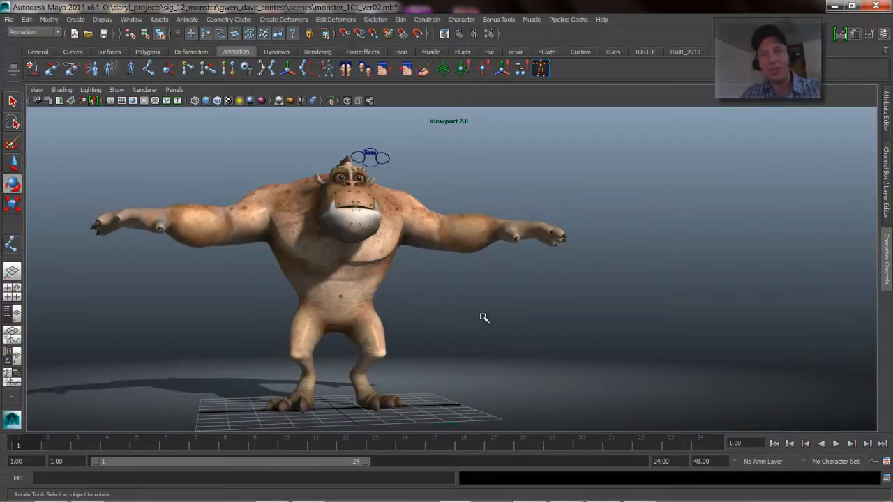
mouse_move(242, 112)
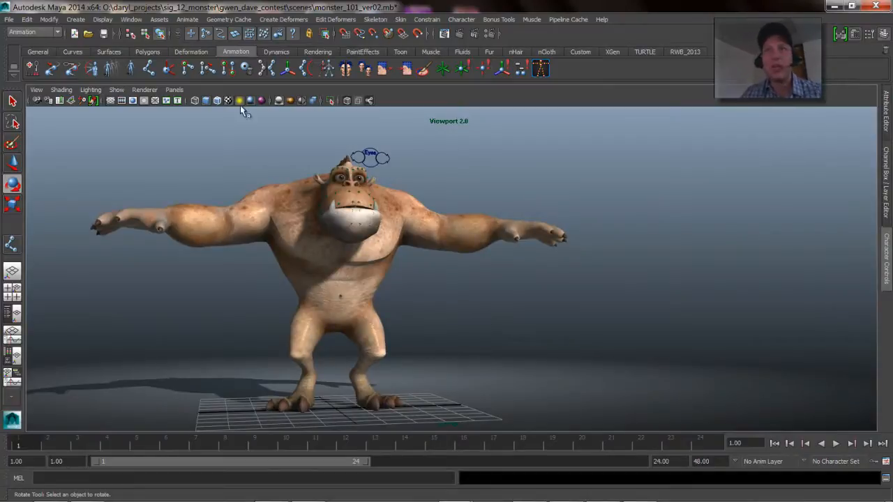
left_click(148, 52)
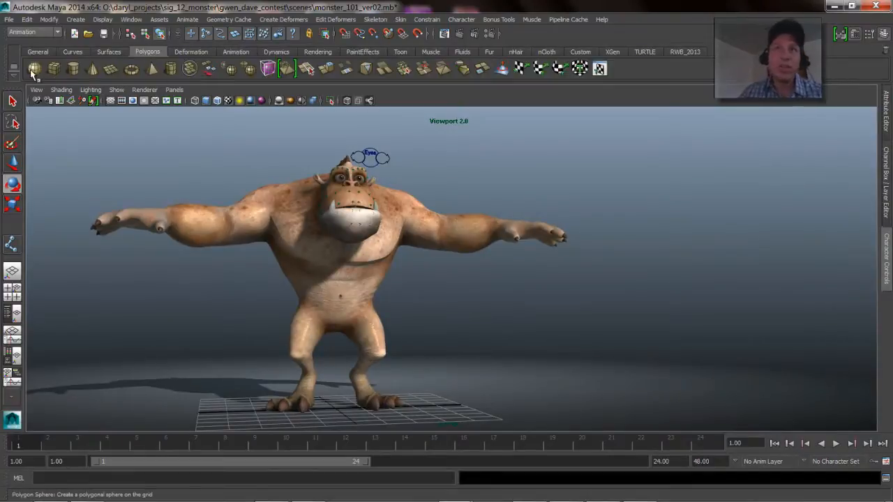
left_click(34, 68)
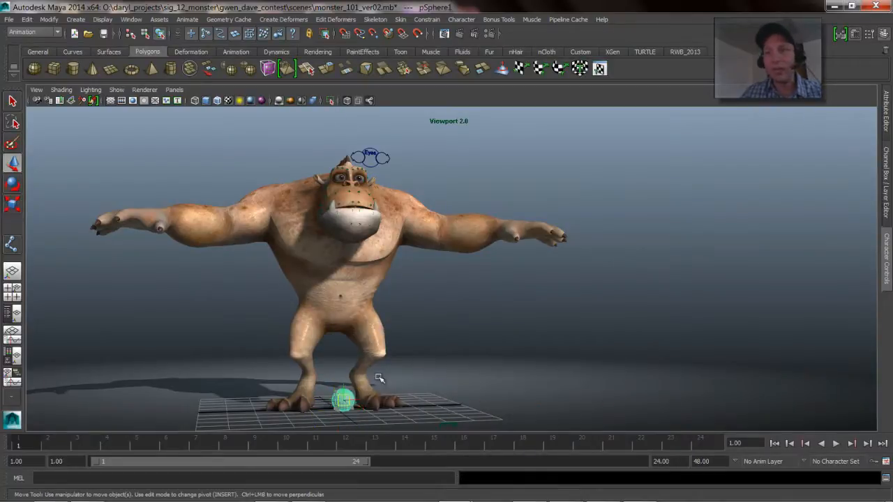
- Move the sphere out past the feet and up near the right arm, keying it across the timeline
left_click_drag(341, 399, 473, 357)
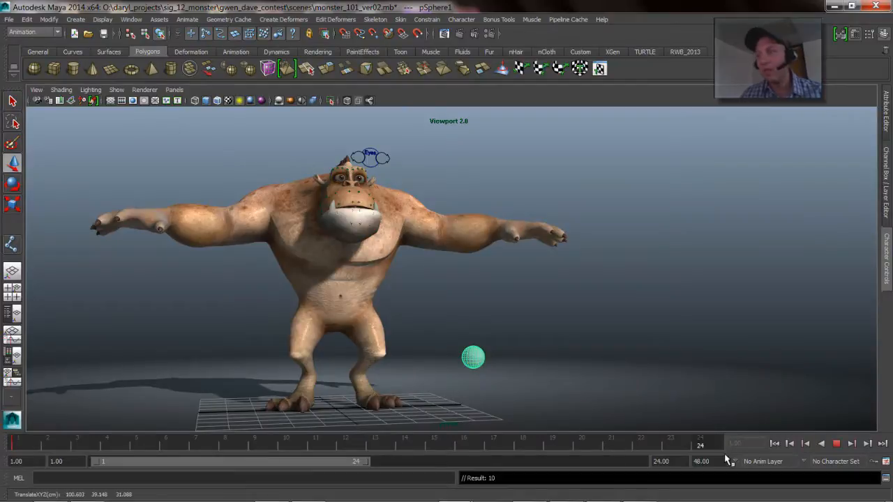
left_click_drag(473, 357, 597, 248)
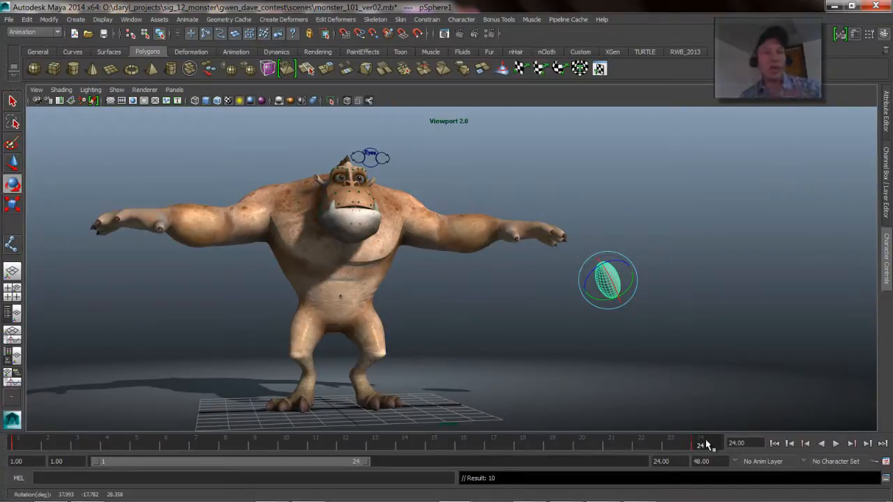
left_click(834, 444)
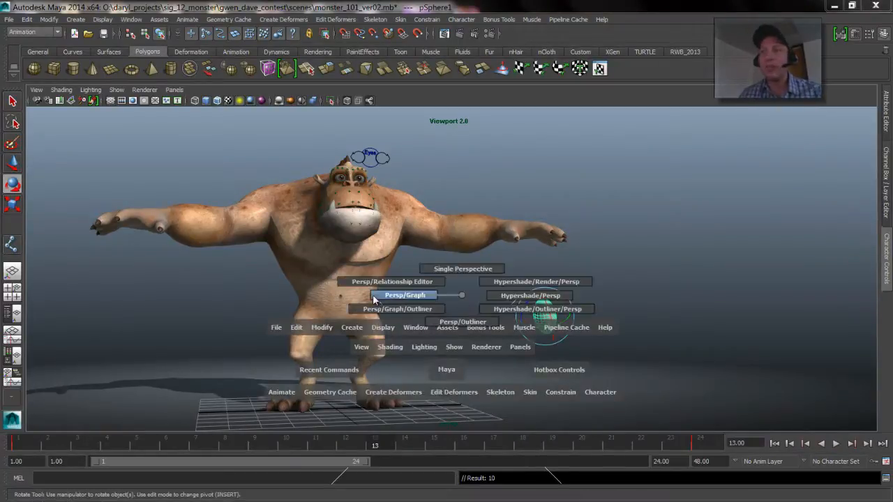
- View the sphere's curves in the Persp/Graph layout, then restore the single view without the sphere
left_click(404, 295)
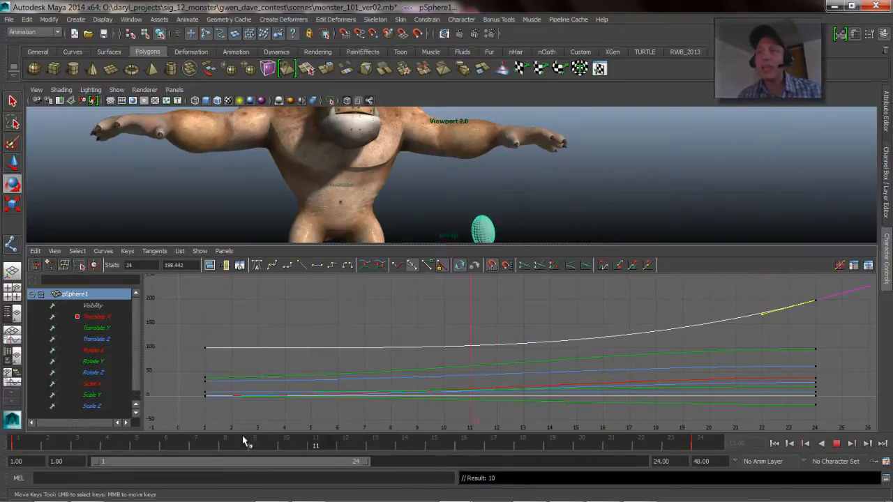
left_click(439, 444)
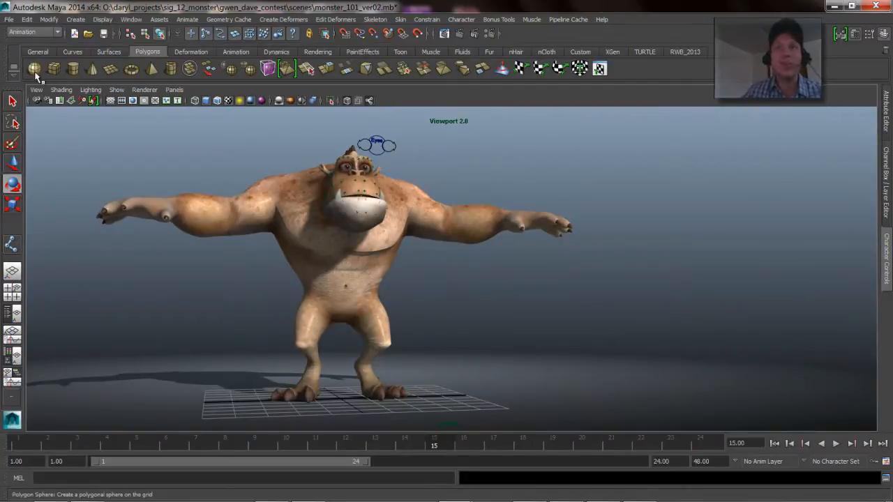
- Add a new sphere under the right hand, show the skeleton through the skin and select the index finger joint
left_click(35, 67)
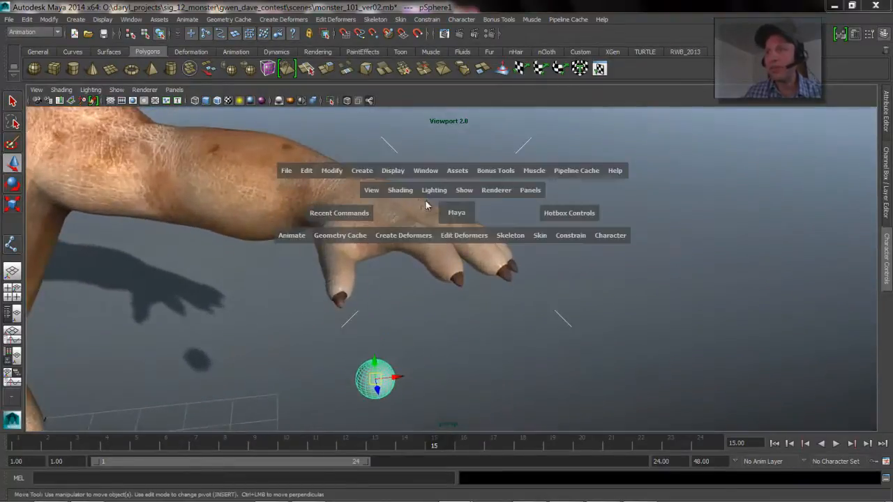
left_click(463, 190)
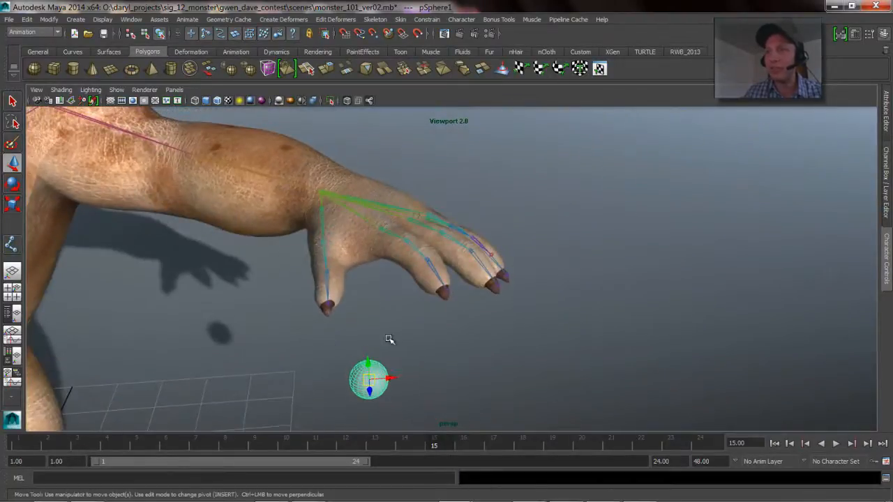
left_click_drag(369, 379, 368, 357)
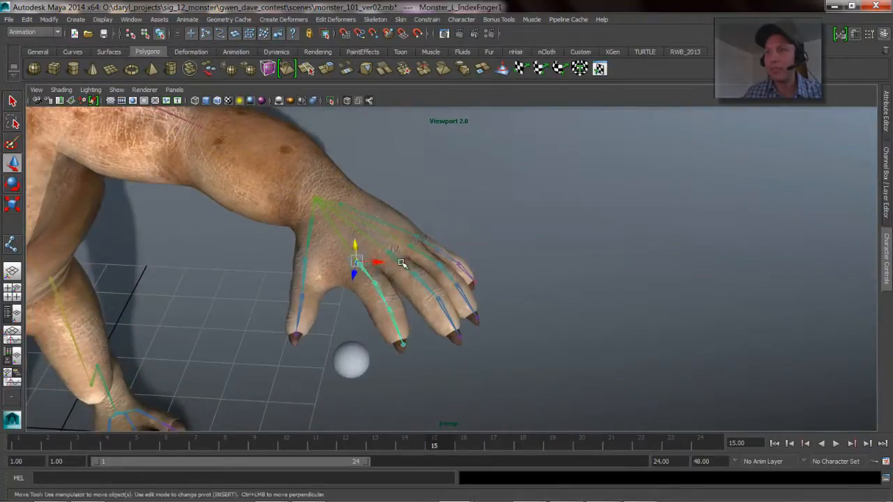
left_click(474, 282)
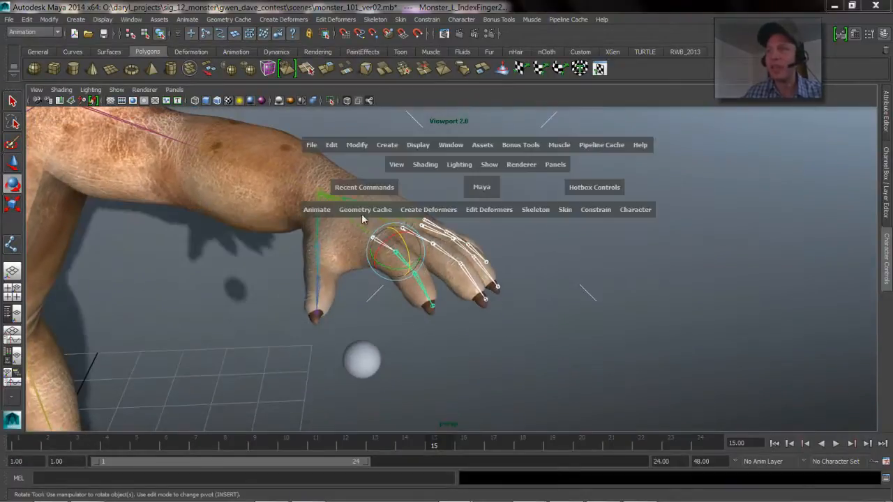
- Load pSphere1 as the driver in Set Driven Key with Translate Y as the driving channel
left_click(317, 210)
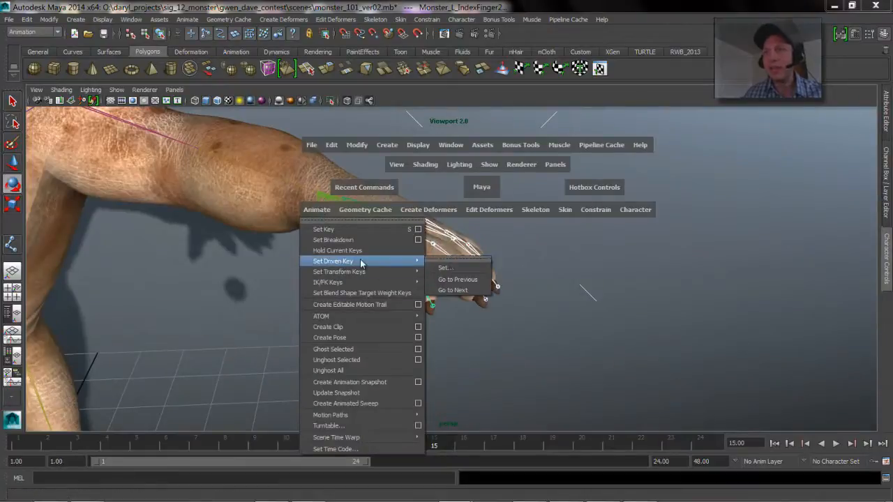
left_click(445, 268)
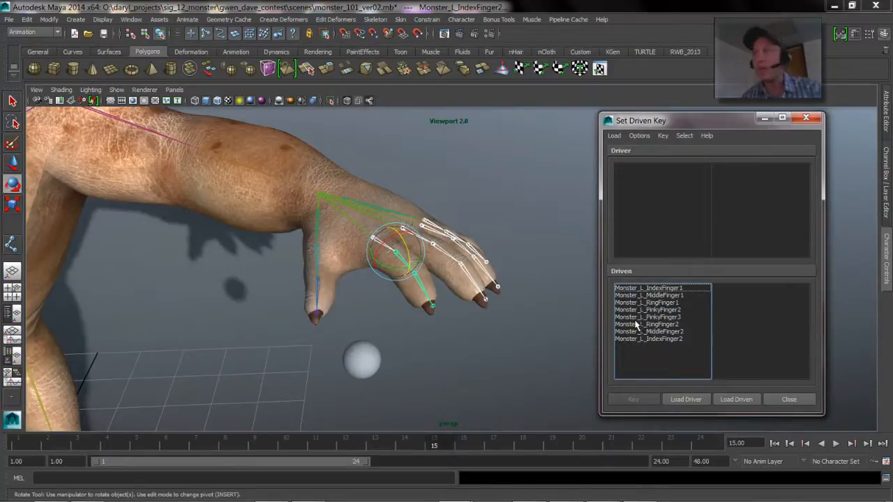
left_click(361, 360)
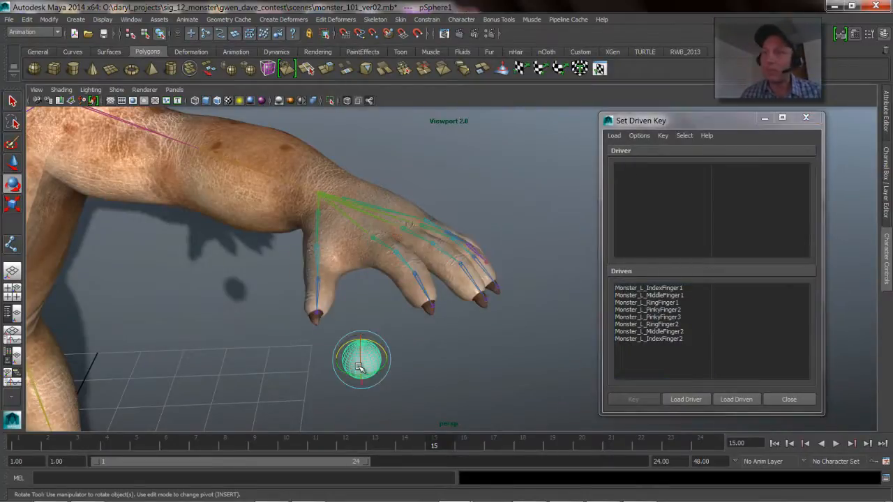
left_click(686, 399)
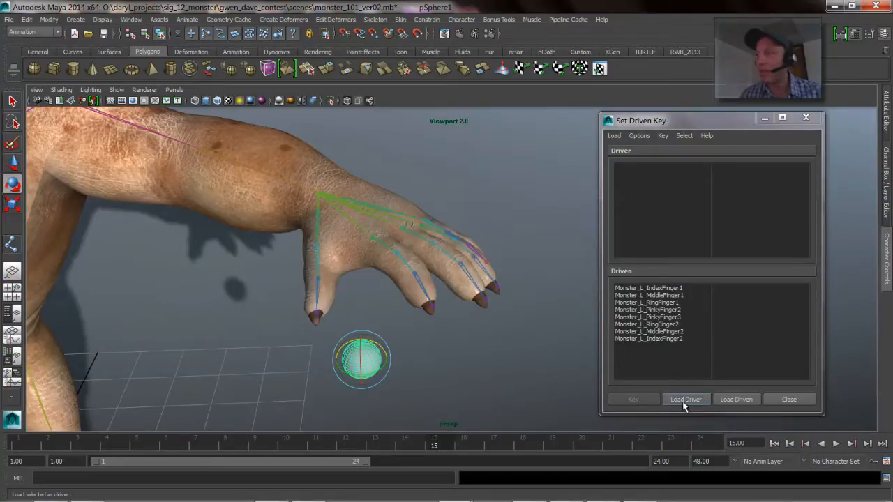
left_click(686, 399)
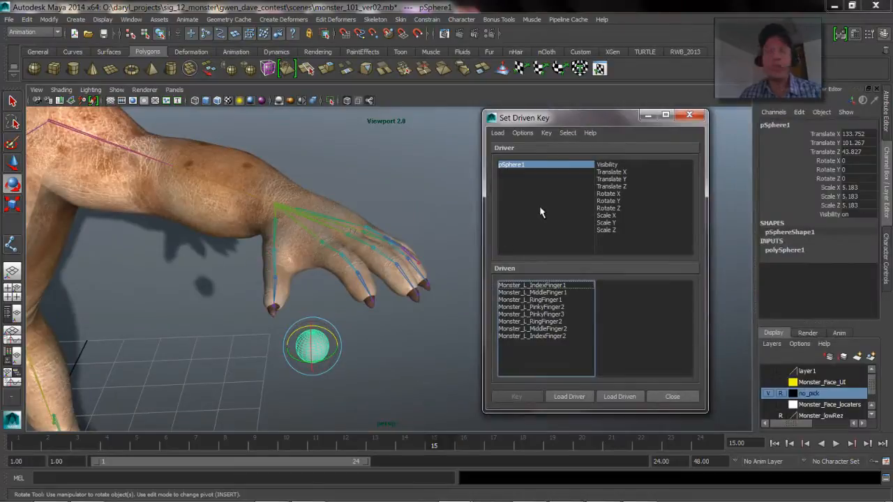
mouse_move(626, 196)
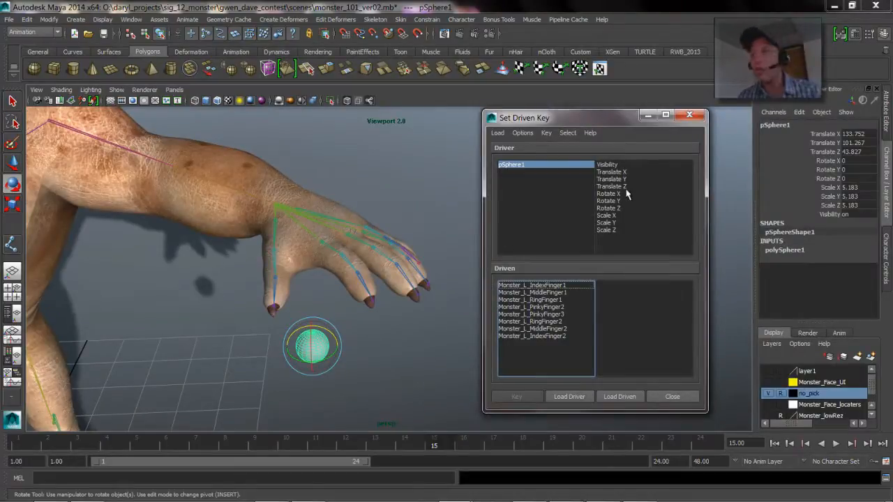
left_click(611, 178)
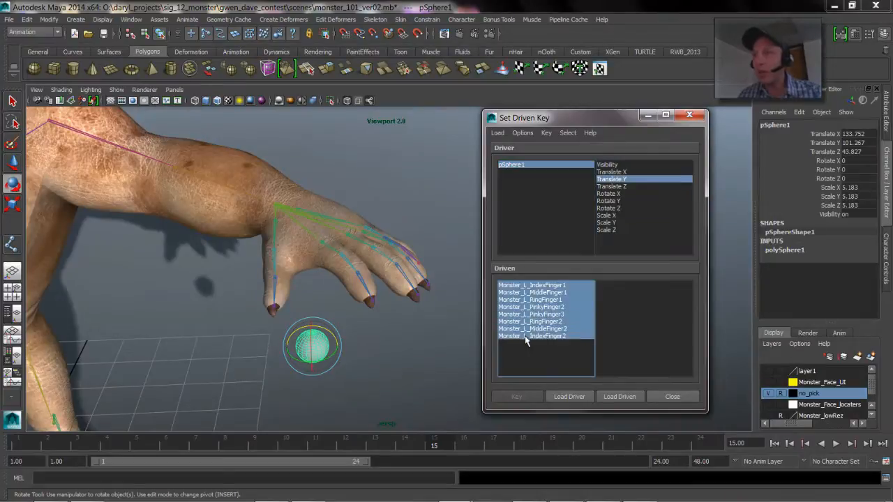
- Key the finger joints' Rotate Z at the open pose, raise the sphere to the palm and key the curled pose
left_click(533, 334)
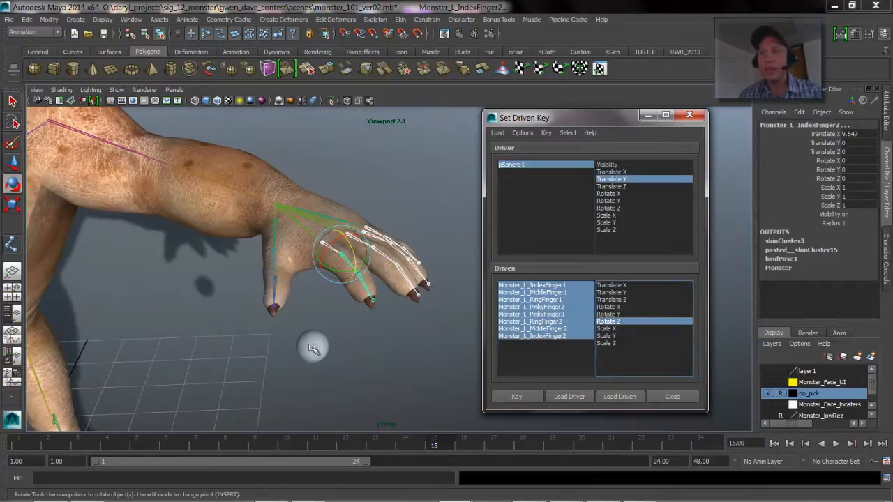
mouse_move(516, 396)
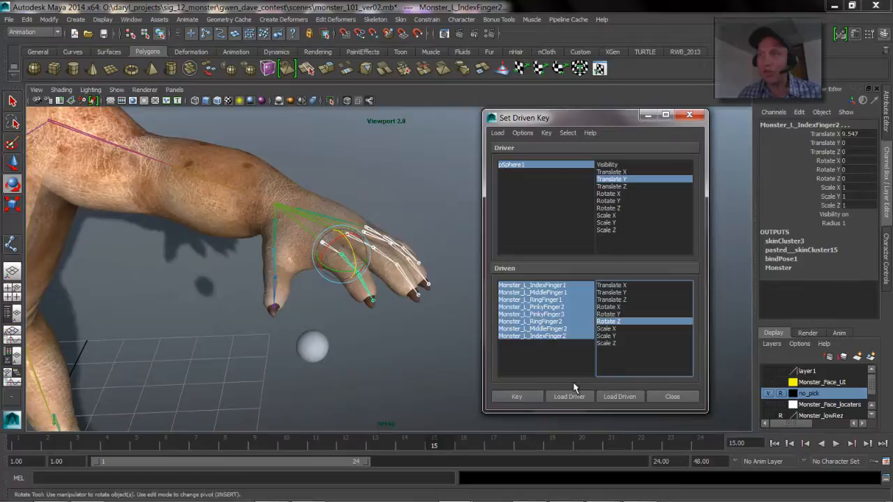
left_click(516, 396)
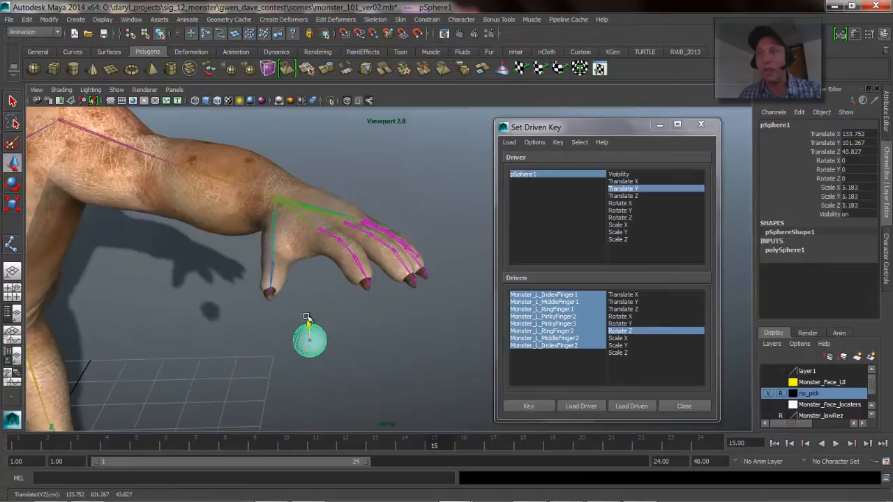
left_click_drag(310, 341, 307, 286)
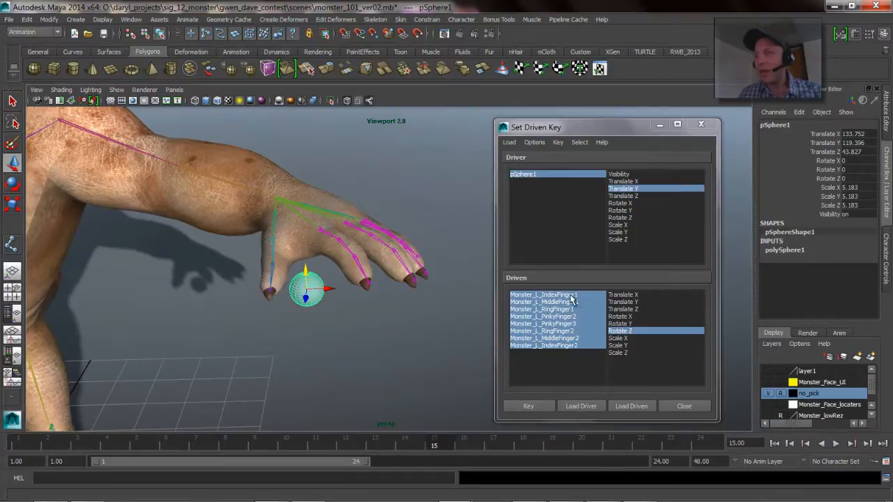
left_click(544, 346)
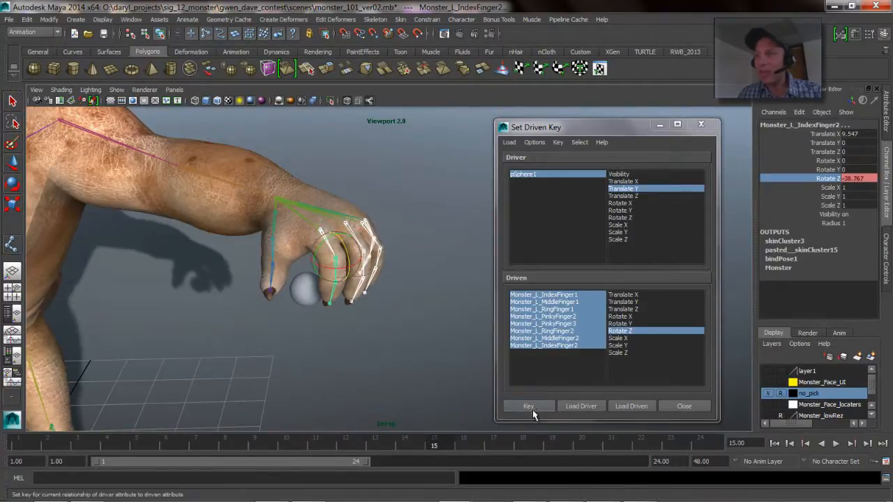
left_click(527, 406)
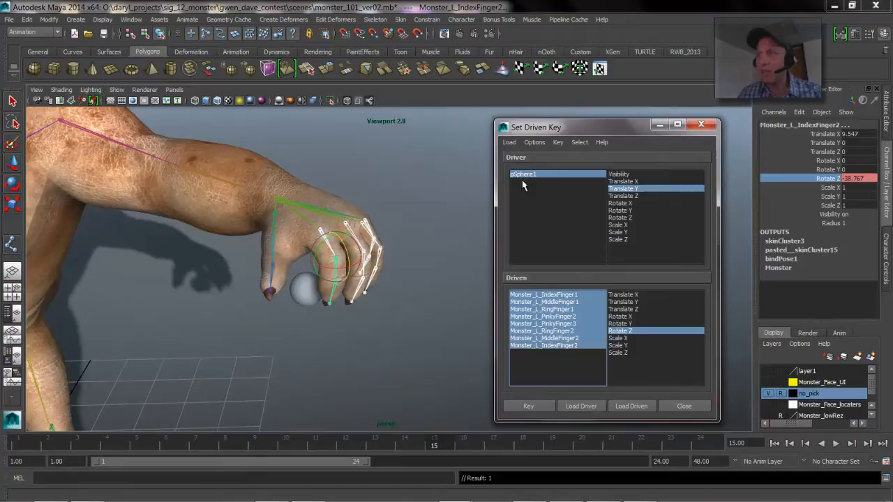
left_click(307, 282)
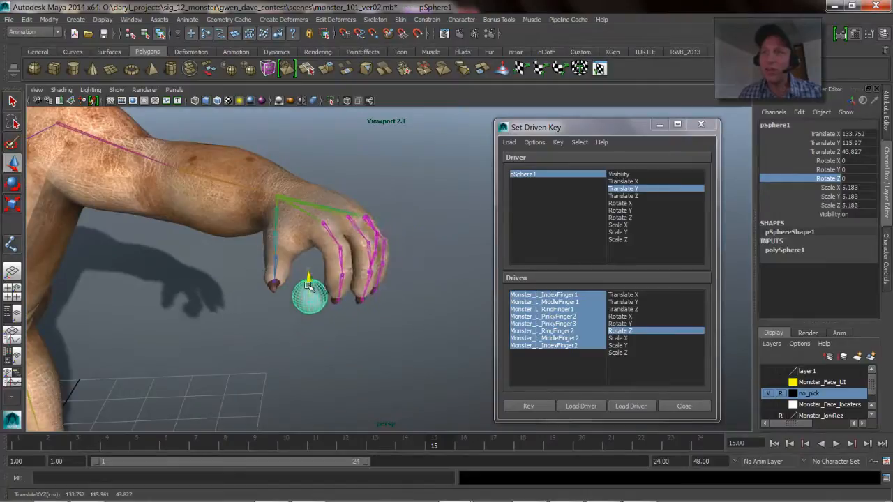
left_click_drag(308, 295, 309, 279)
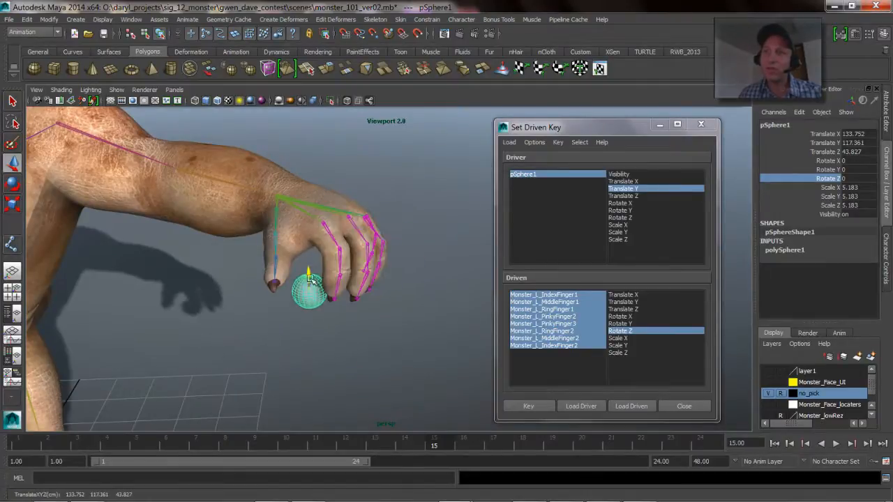
left_click_drag(310, 292, 312, 360)
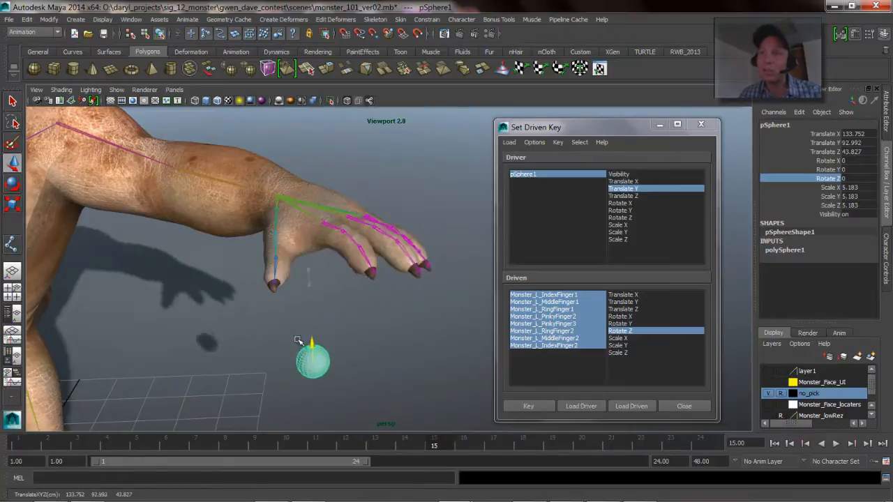
left_click_drag(313, 360, 314, 377)
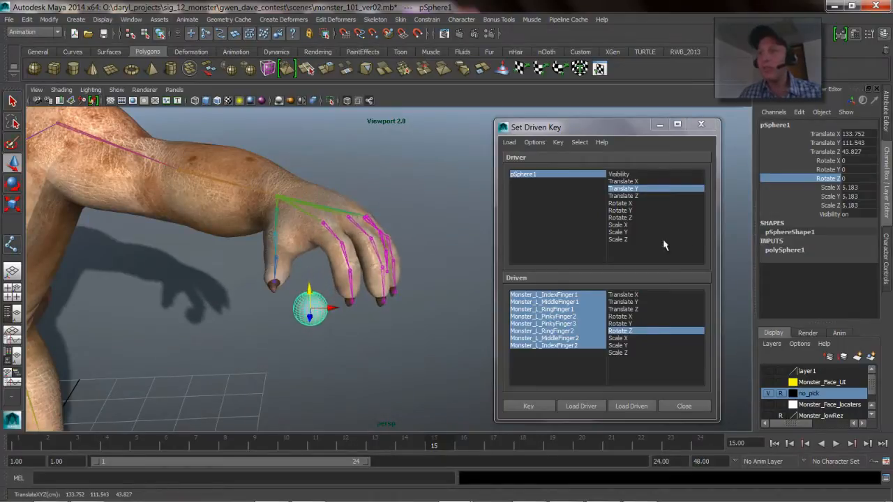
left_click(543, 301)
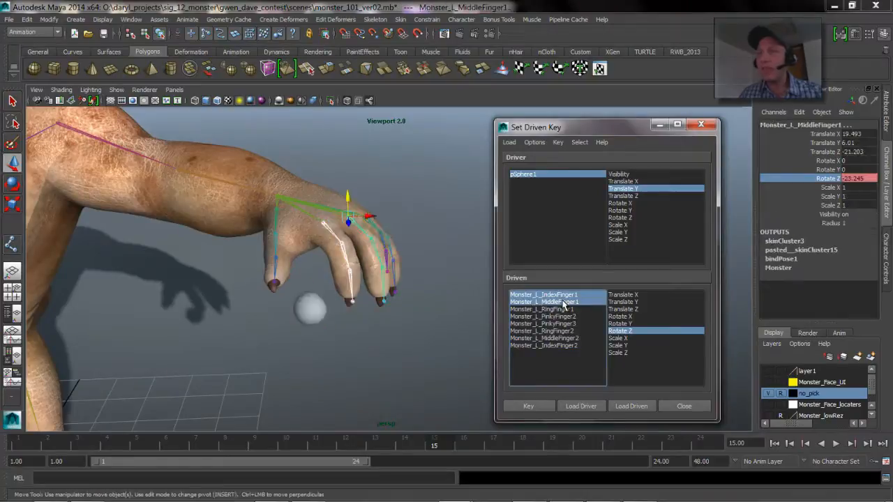
- Select the index finger joint's driven curve and bend its key tangent so the curl eases in
left_click(544, 293)
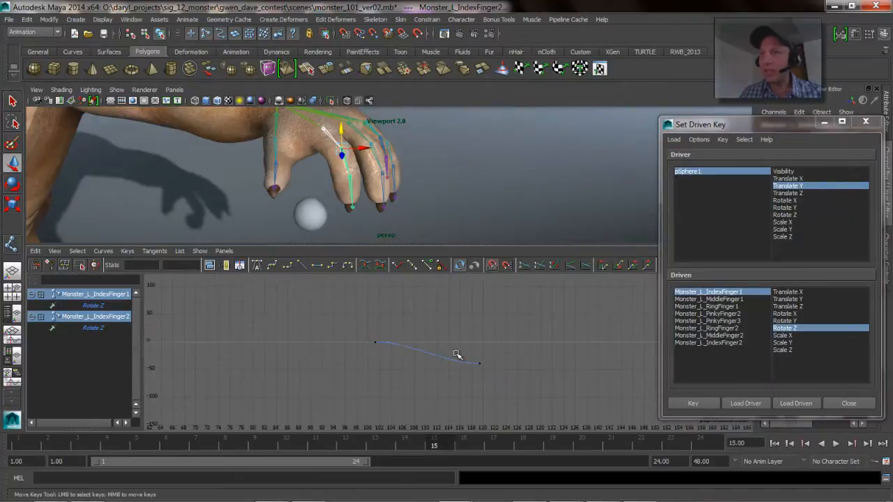
left_click_drag(477, 363, 421, 360)
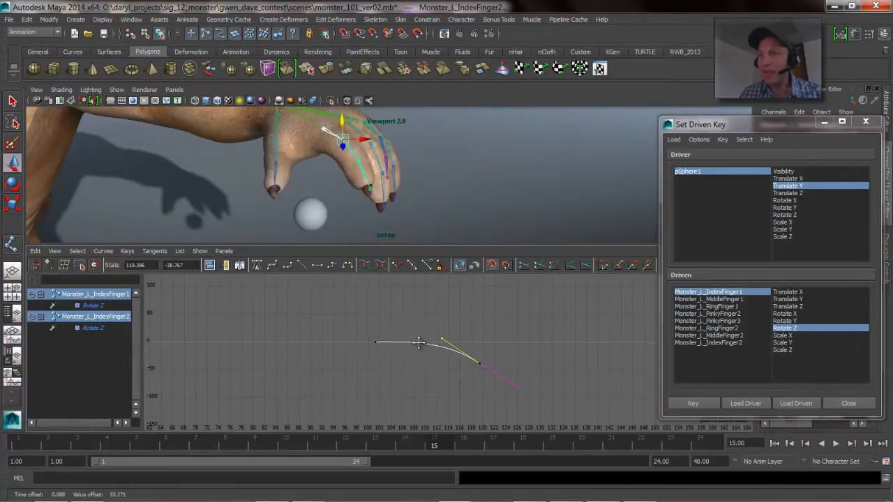
left_click(310, 214)
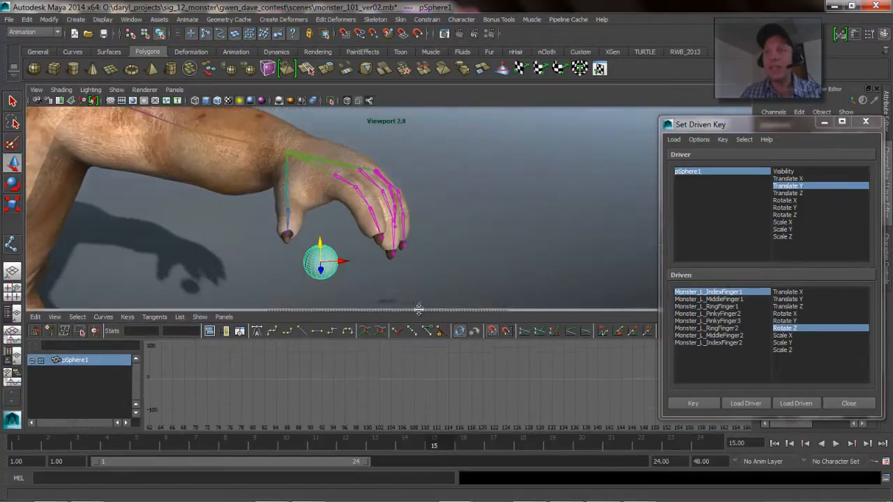
- Lift, lower and rotate the ball to test the fingers, then close the driven key setup and frame the gorilla
left_click_drag(319, 263, 315, 140)
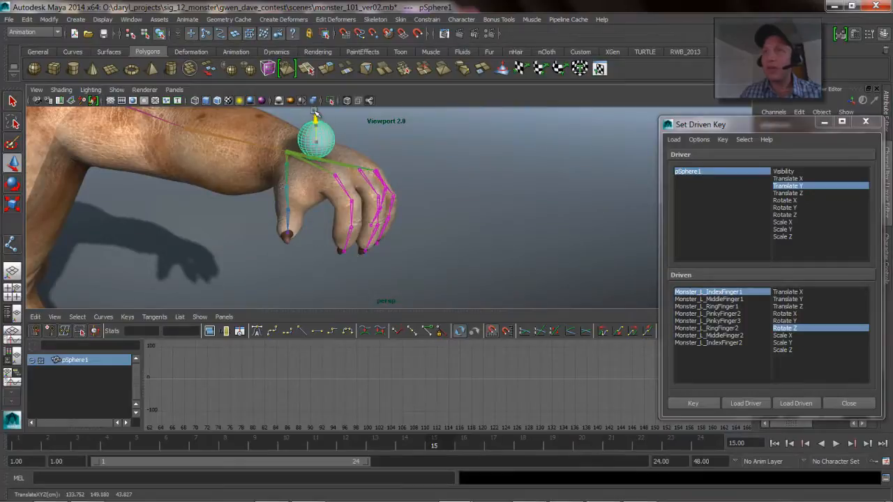
left_click_drag(318, 140, 318, 216)
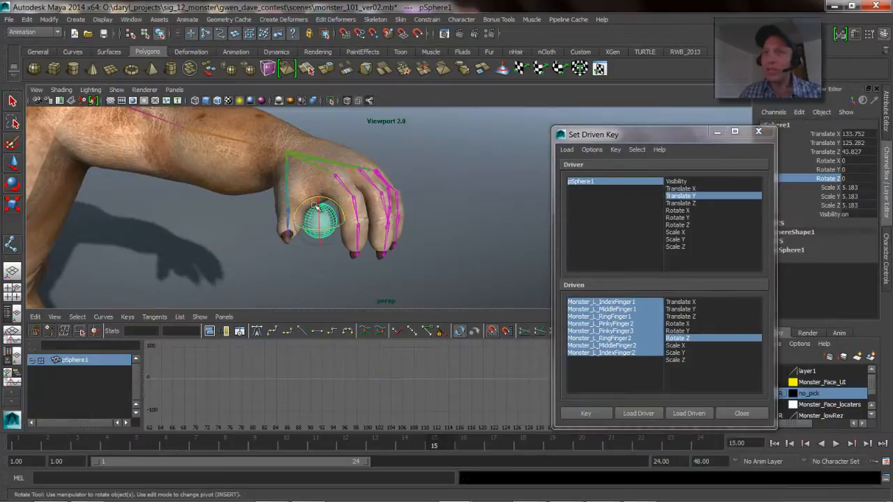
left_click_drag(321, 223, 320, 263)
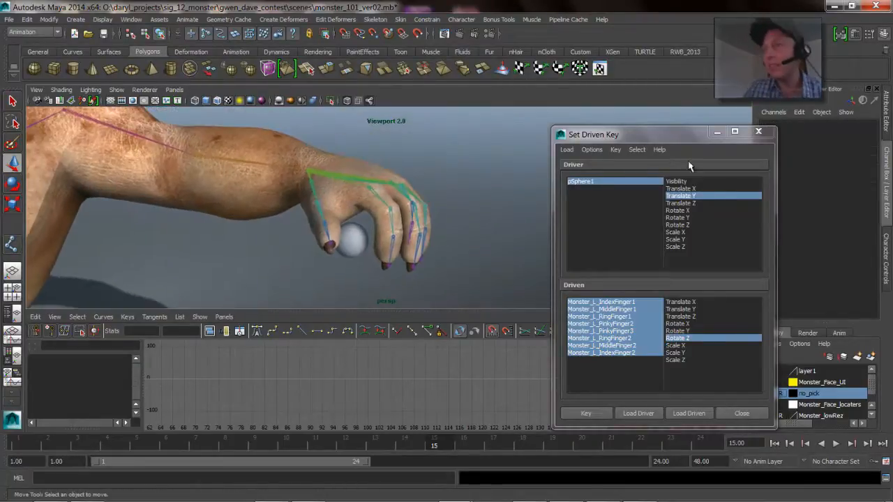
left_click(741, 412)
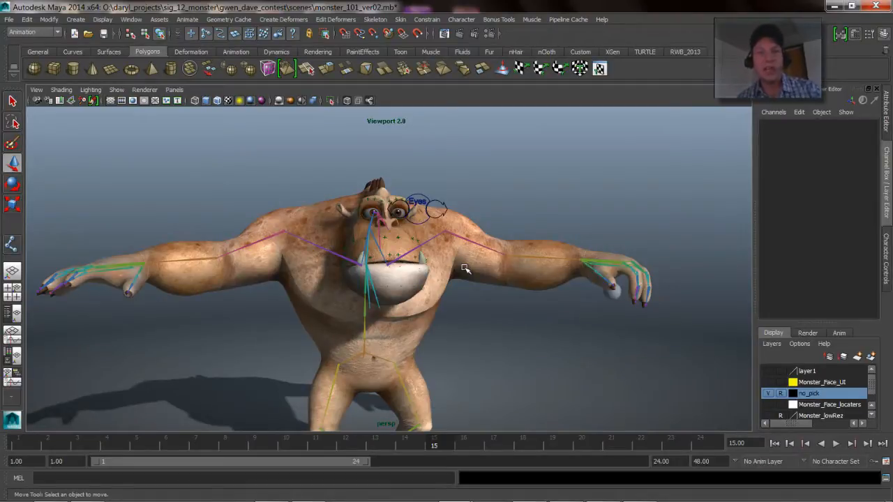
mouse_move(533, 156)
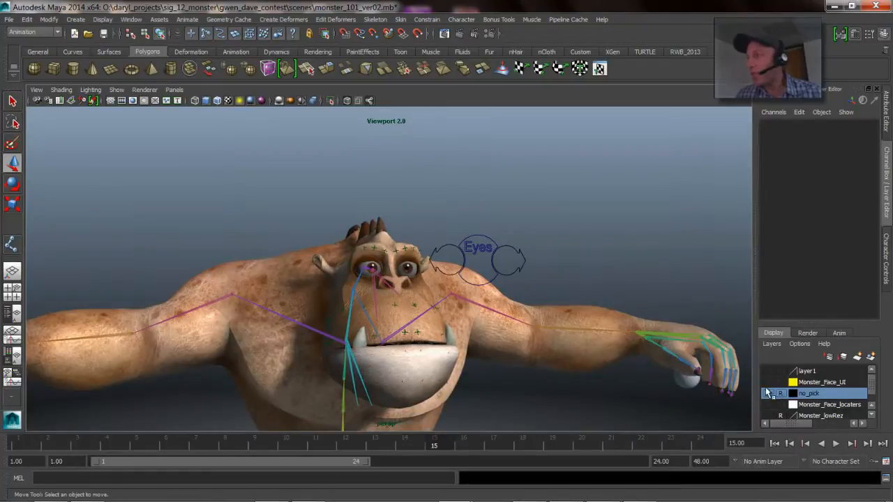
- Show the Monster_Face_UI layer and push Monster_R_Corner_Control to its extremes in X and Y
left_click(767, 382)
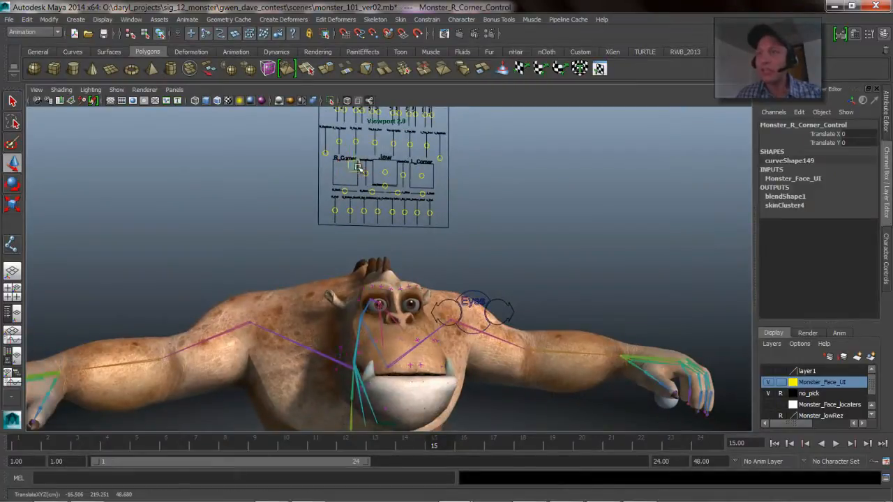
left_click_drag(357, 167, 351, 174)
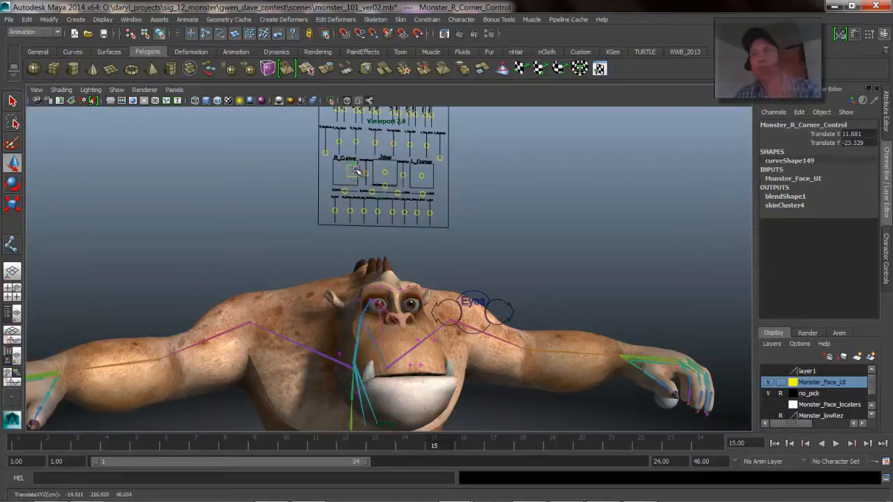
left_click_drag(355, 170, 346, 176)
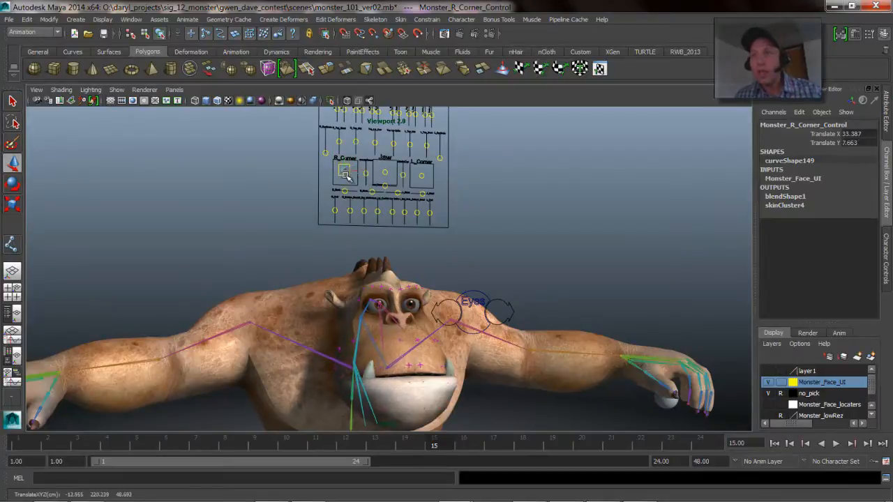
left_click_drag(346, 174, 341, 162)
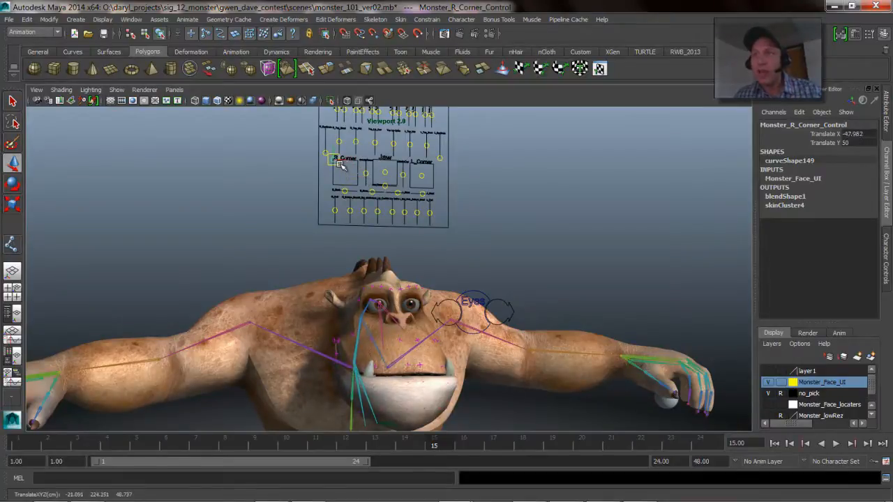
left_click_drag(337, 160, 356, 162)
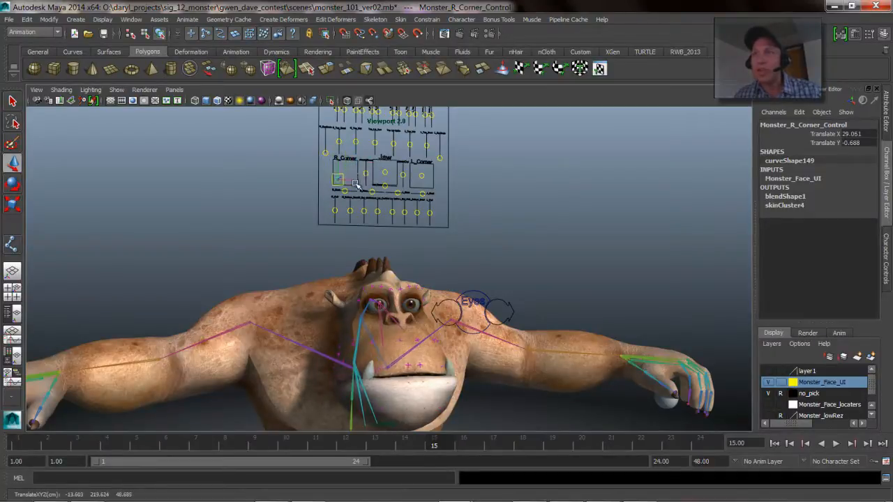
left_click_drag(338, 180, 363, 176)
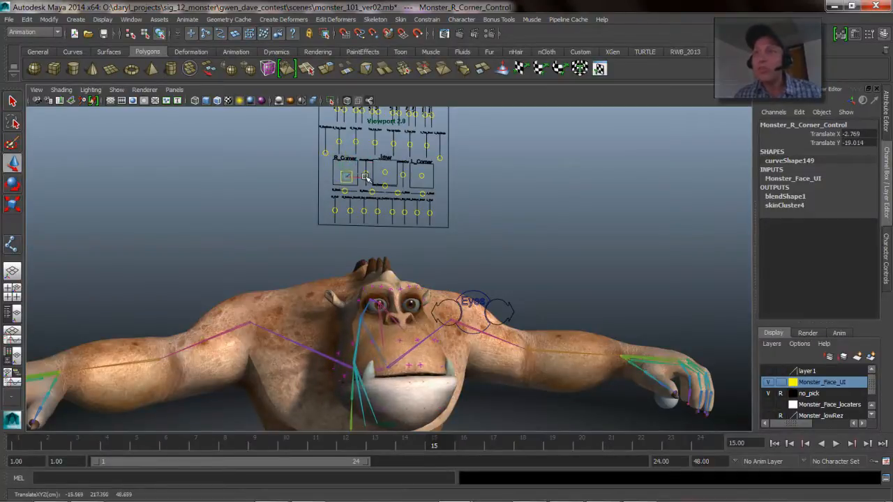
left_click_drag(366, 176, 351, 175)
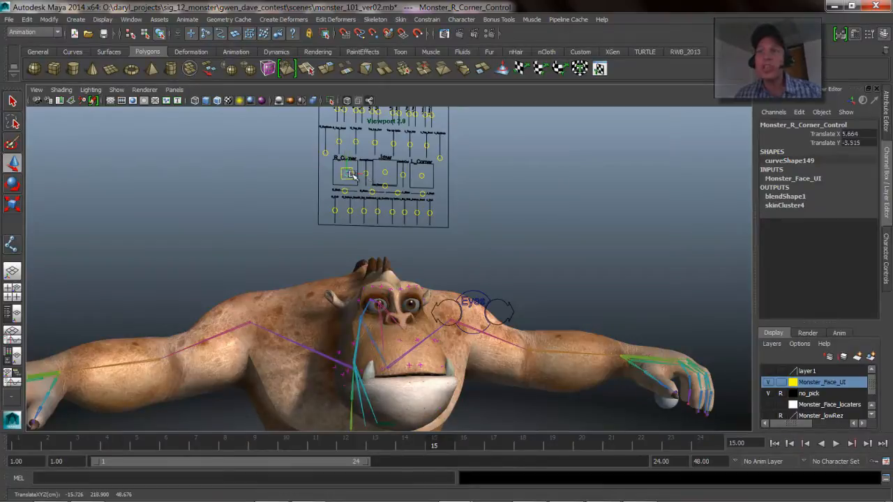
- Keep moving the right corner control through diagonal positions to watch the mouth deform
left_click_drag(349, 174, 357, 167)
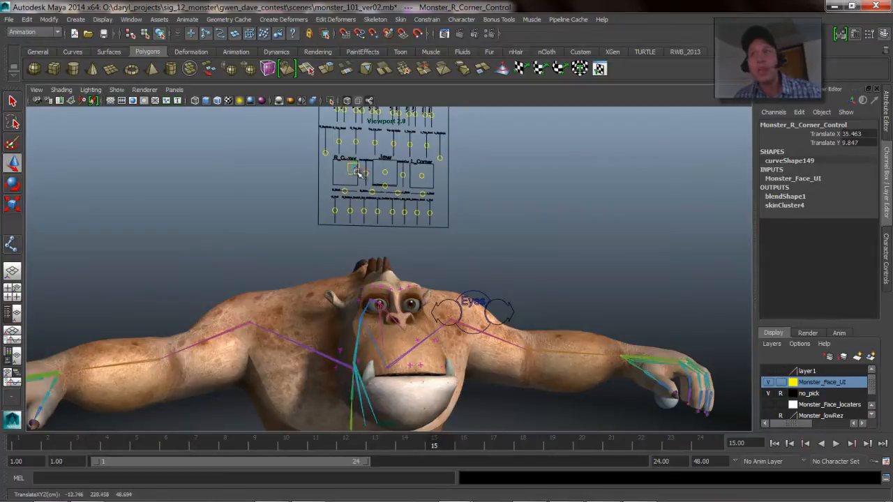
left_click_drag(355, 171, 346, 186)
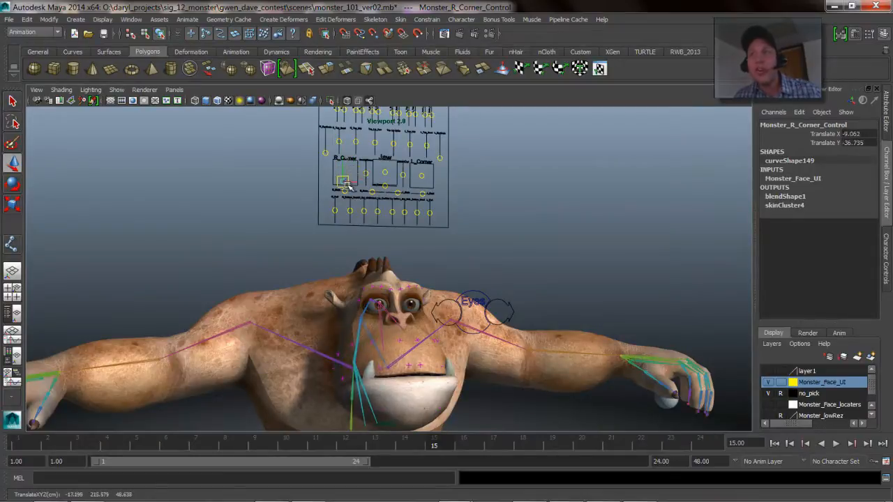
left_click_drag(343, 182, 357, 179)
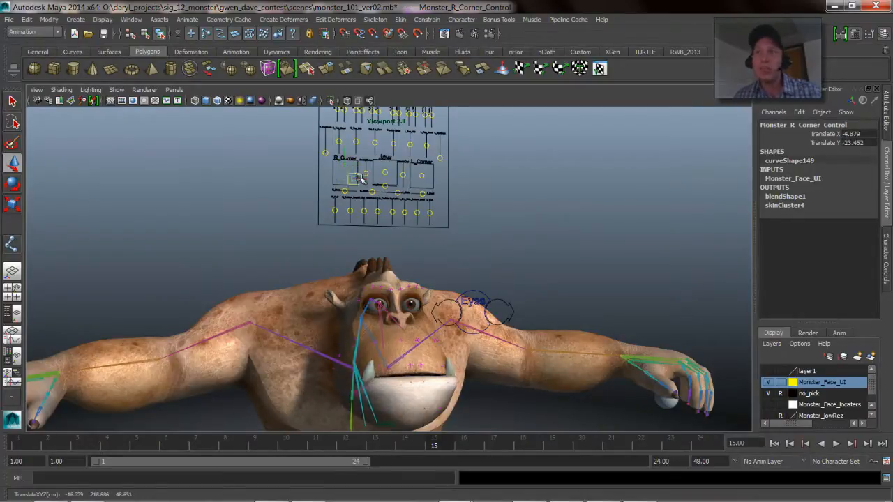
left_click_drag(357, 178, 342, 179)
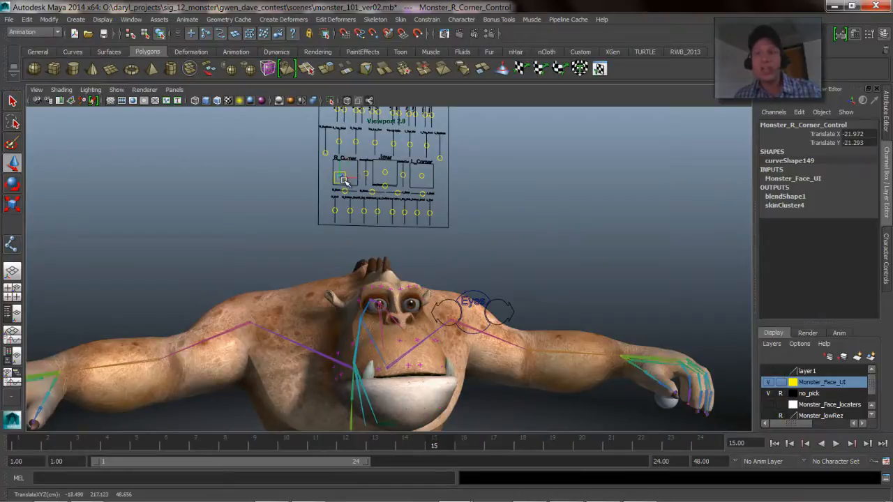
left_click_drag(342, 179, 349, 174)
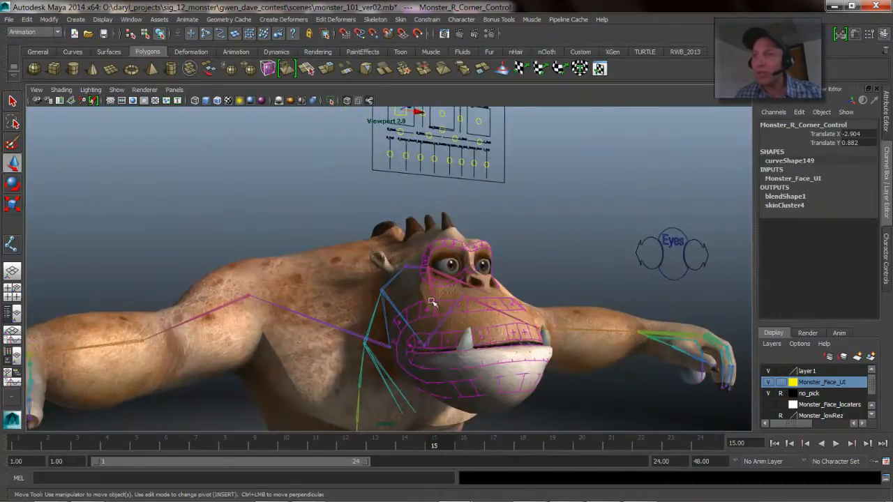
mouse_move(482, 309)
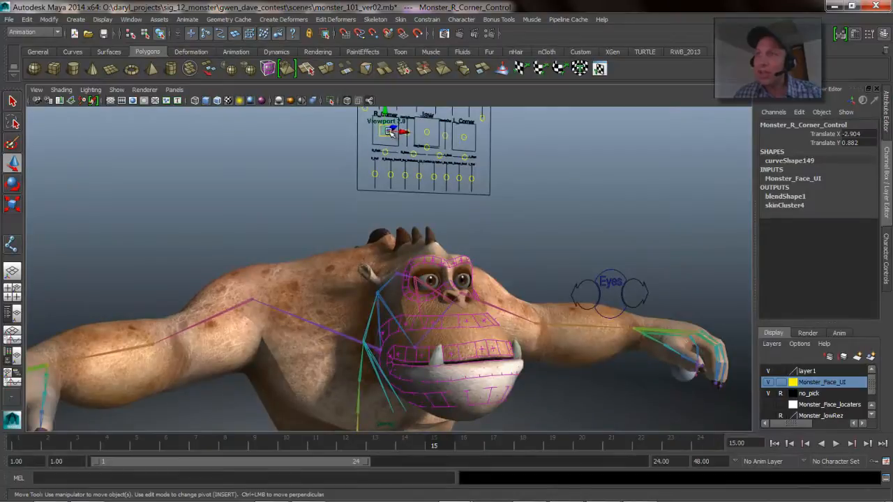
left_click_drag(391, 132, 384, 137)
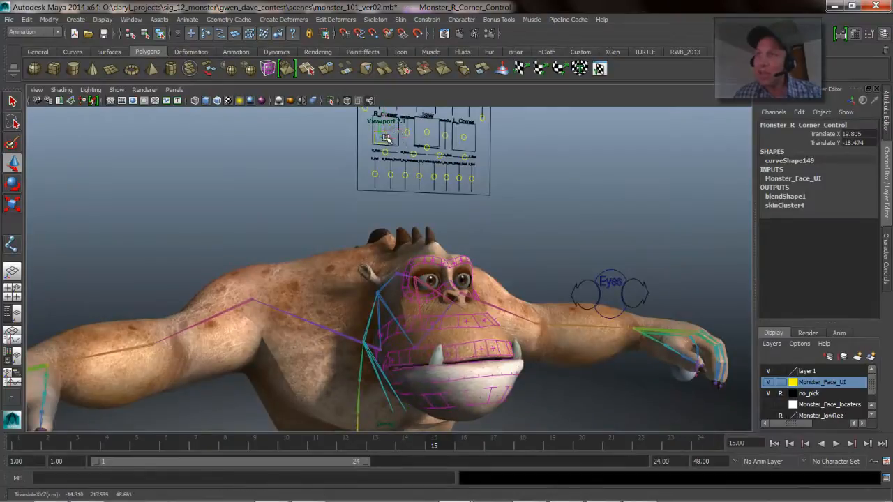
left_click_drag(385, 138, 391, 132)
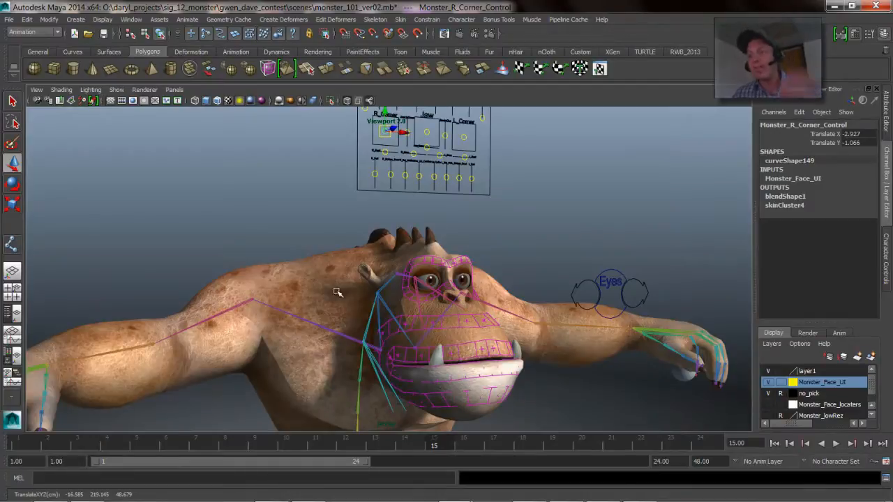
left_click(525, 254)
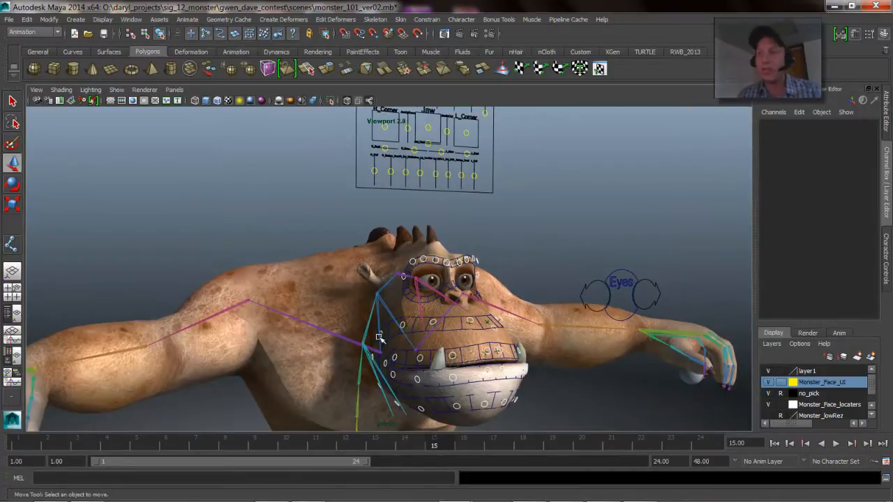
left_click(380, 360)
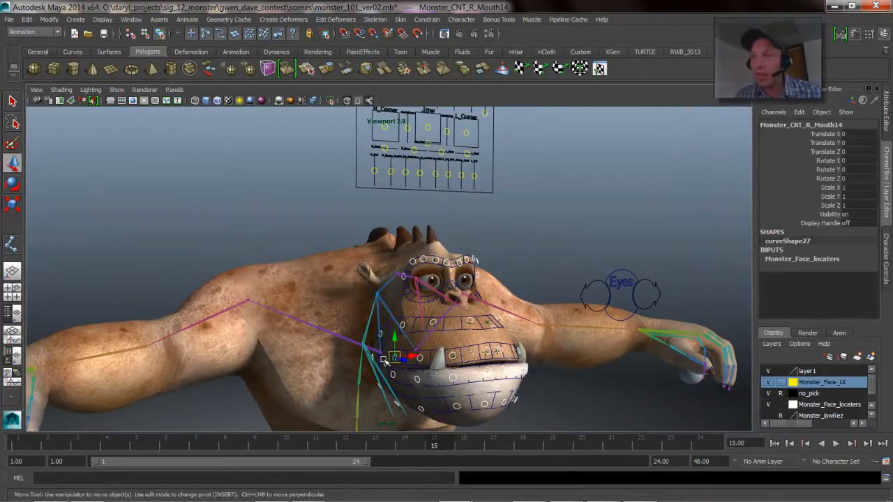
left_click_drag(402, 357, 402, 349)
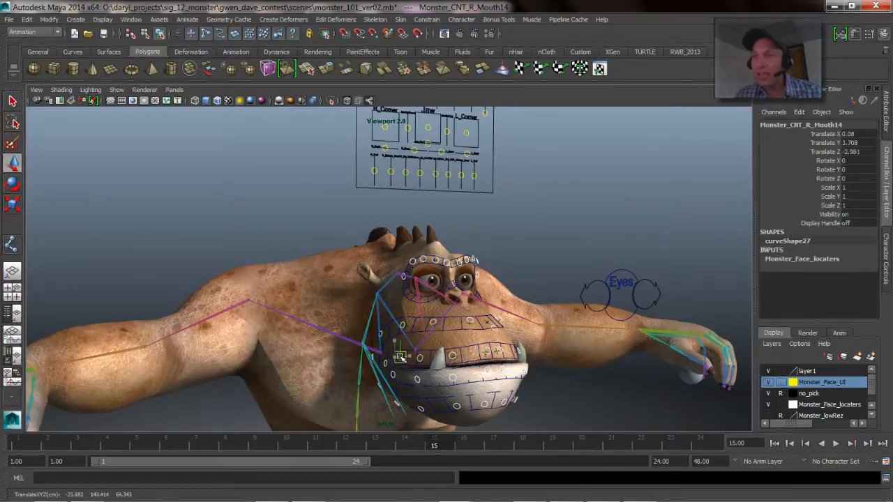
left_click_drag(399, 358, 380, 357)
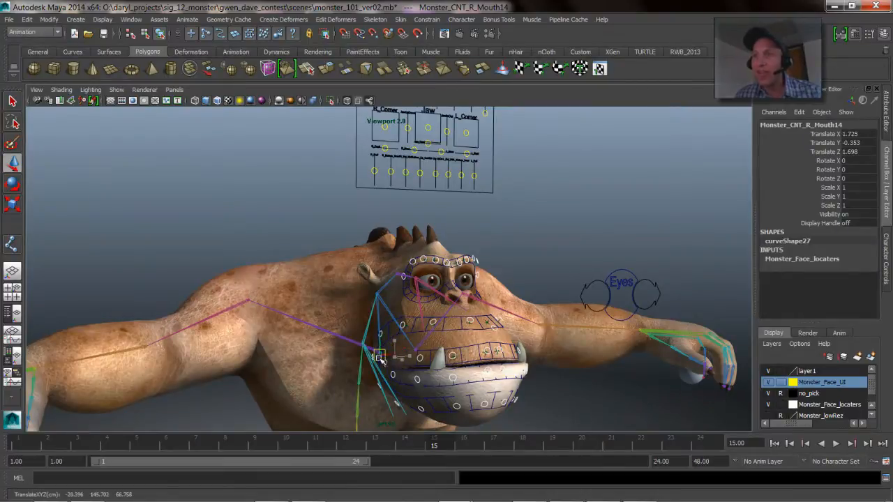
left_click_drag(379, 356, 392, 351)
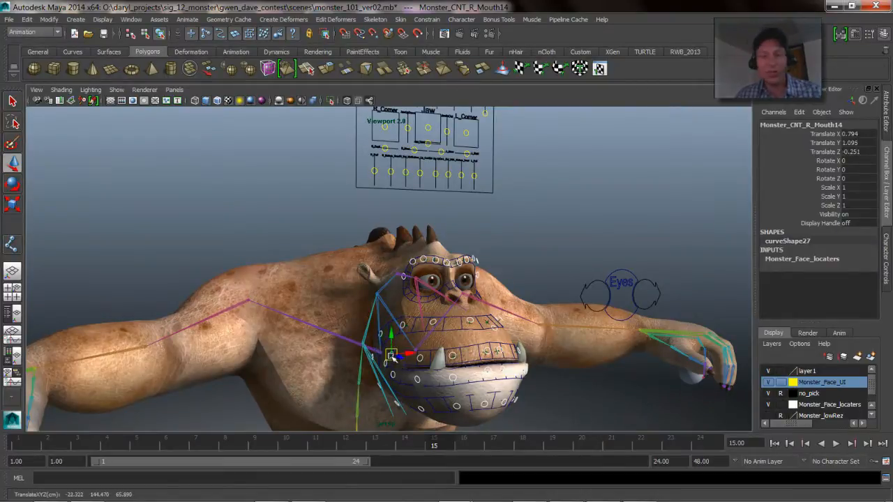
left_click(538, 238)
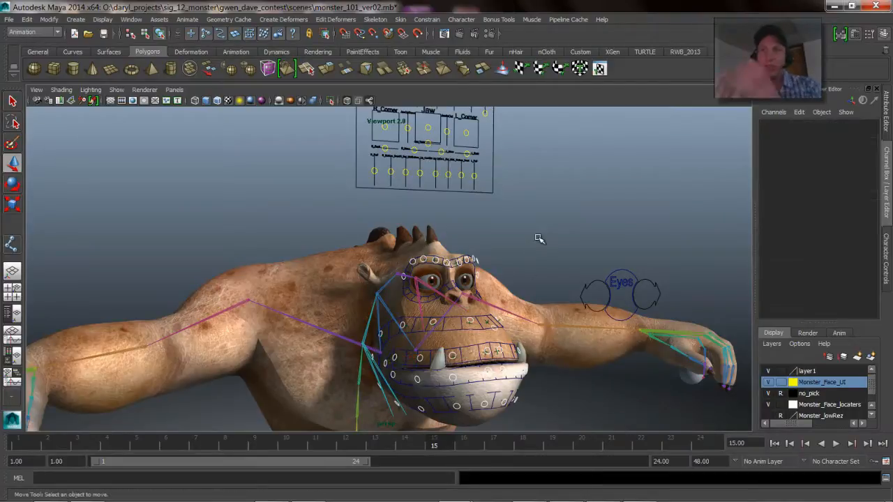
mouse_move(405, 173)
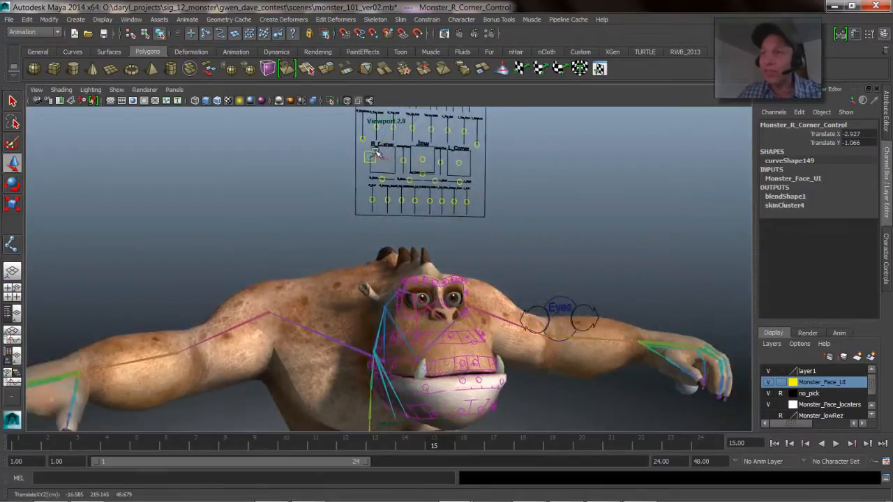
- Move the corner control on the face board, then load the Blend Shape editor into the left panel
left_click_drag(371, 156, 385, 171)
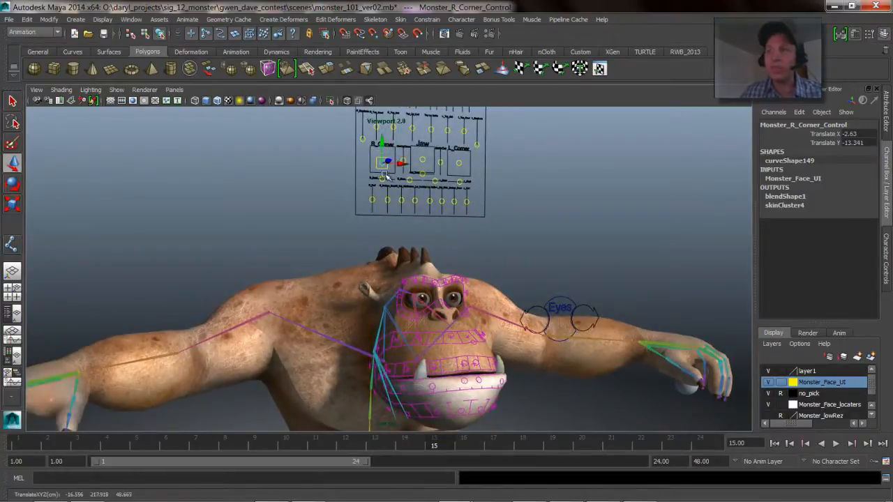
left_click_drag(388, 162, 382, 154)
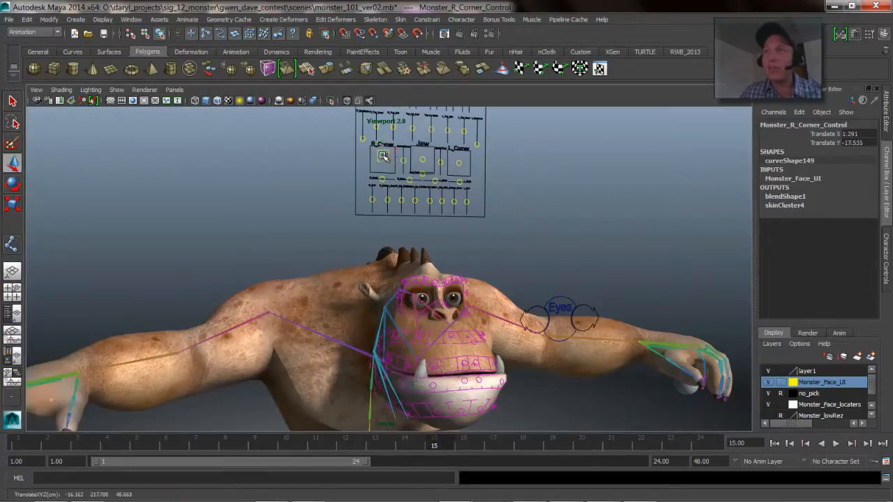
left_click_drag(382, 154, 390, 146)
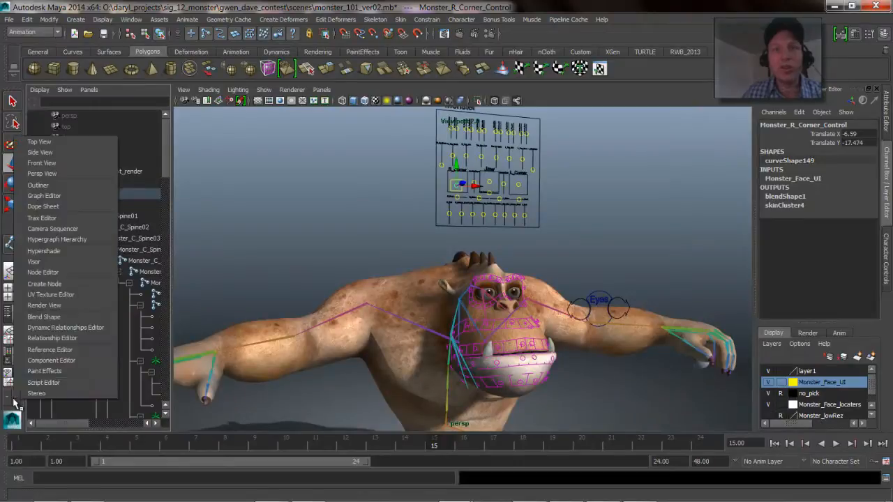
mouse_move(43, 207)
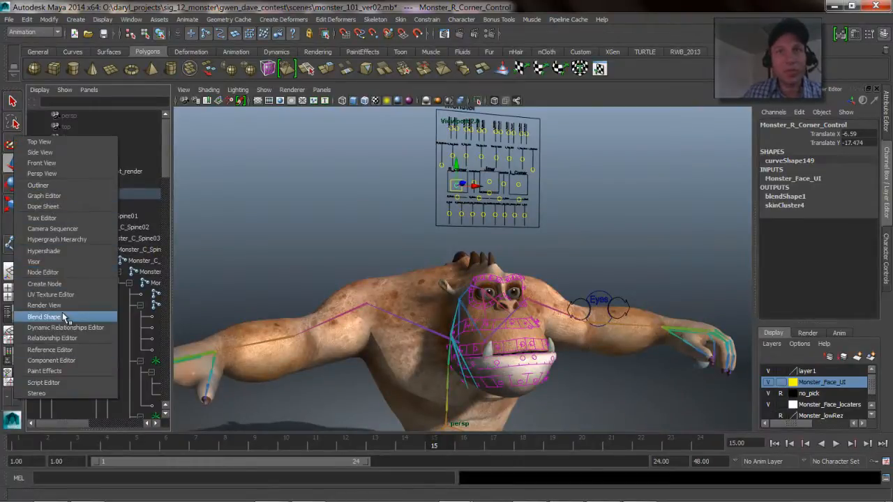
left_click(44, 317)
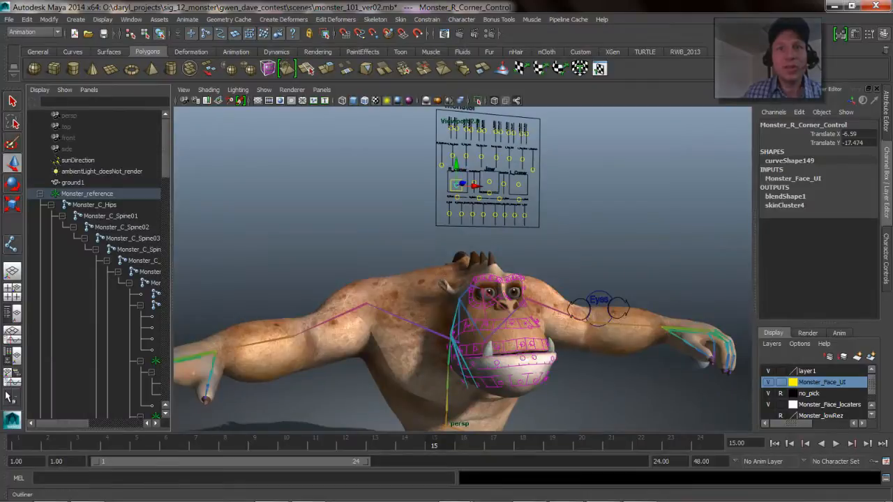
left_click(89, 89)
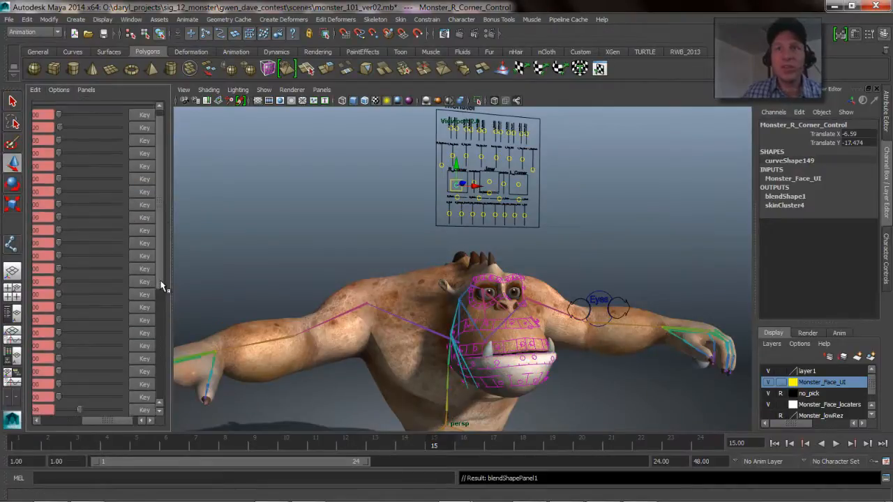
- Drag the R corner control while watching the blend shape sliders follow, ending closer on the face
scroll("down", 3)
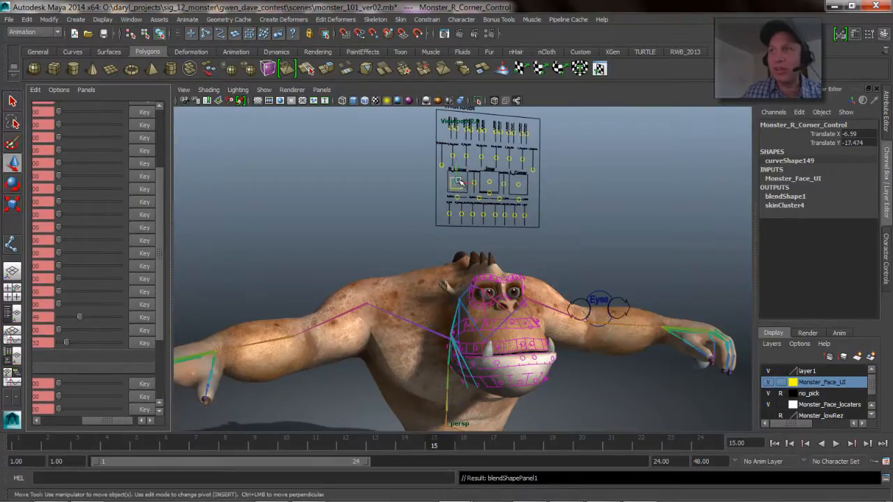
left_click_drag(458, 181, 446, 192)
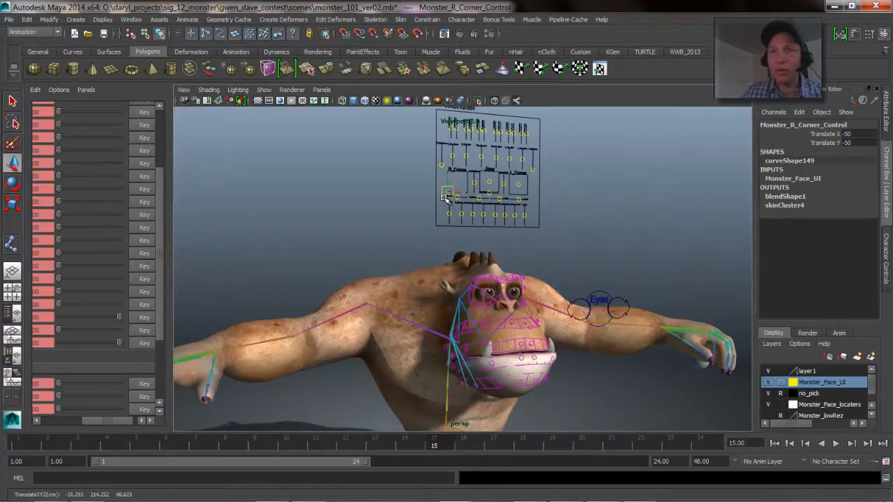
left_click_drag(445, 193, 447, 170)
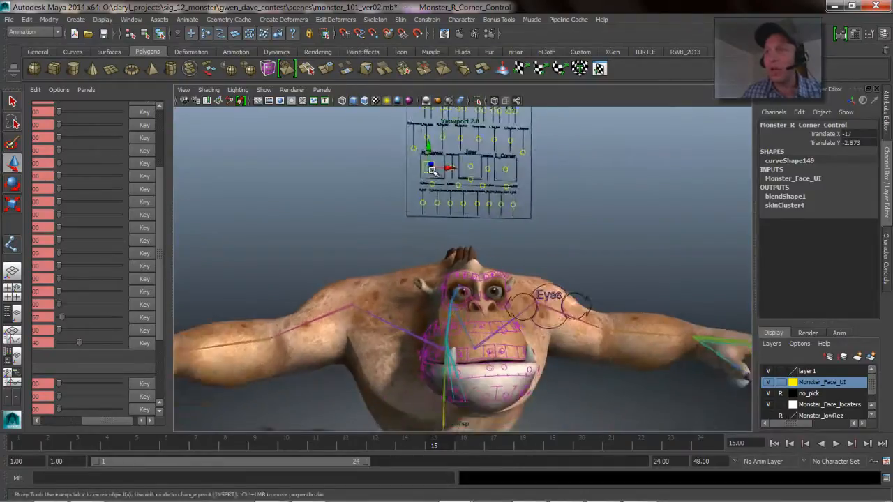
left_click_drag(430, 170, 444, 176)
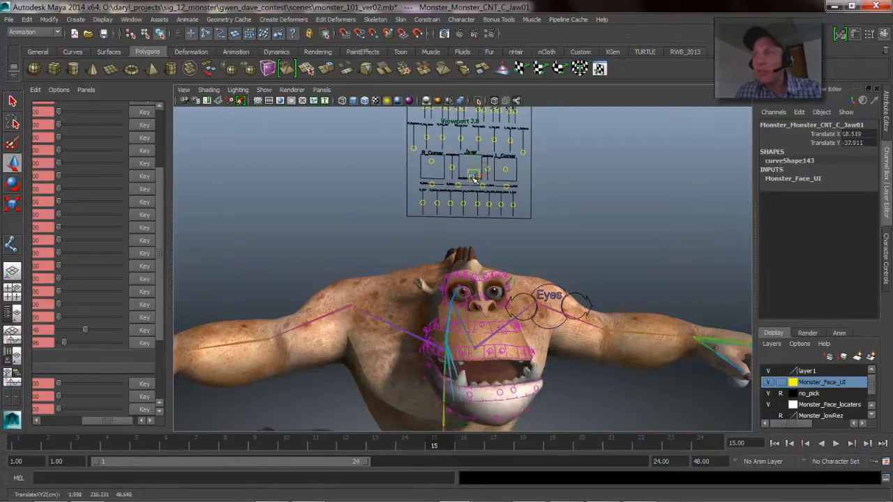
- Move the jaw control, then the top-lip up-down control, reselecting the right corner control between them
left_click_drag(471, 174, 481, 160)
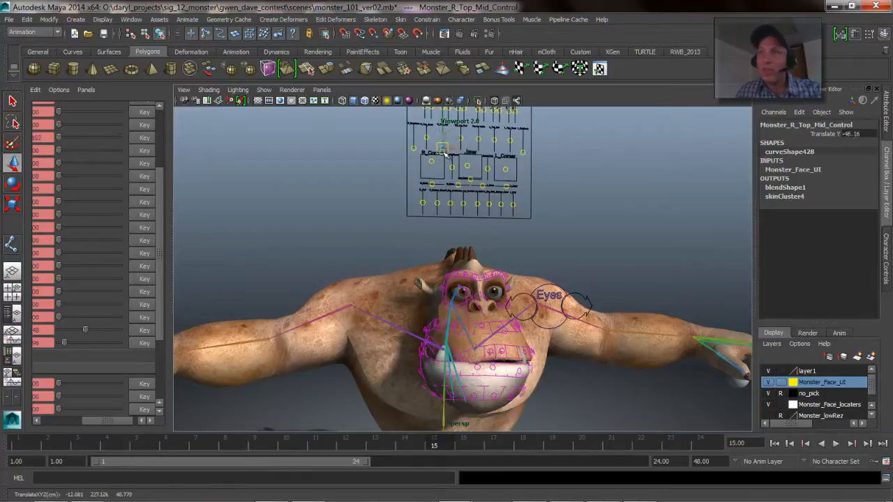
left_click(433, 164)
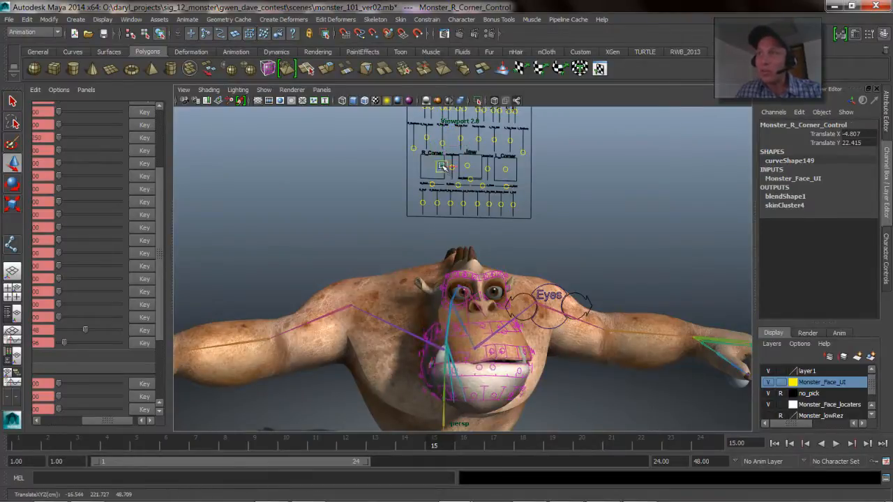
left_click(480, 137)
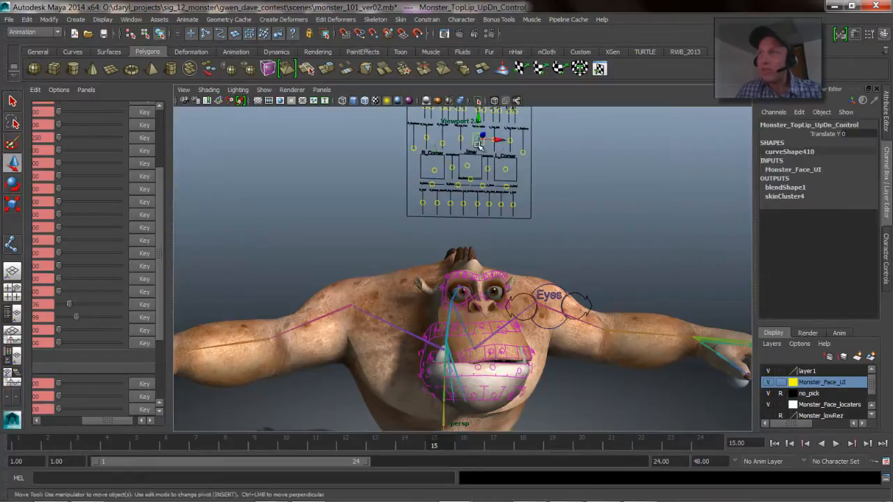
left_click_drag(477, 137, 477, 146)
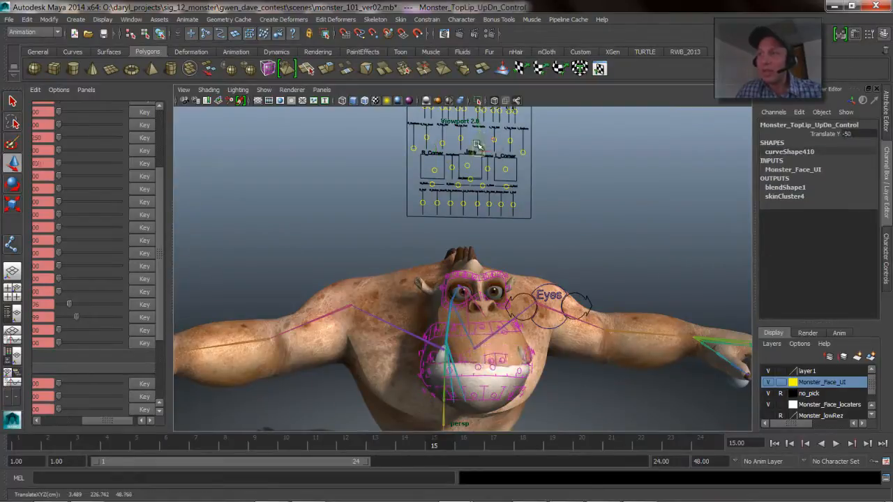
left_click(432, 162)
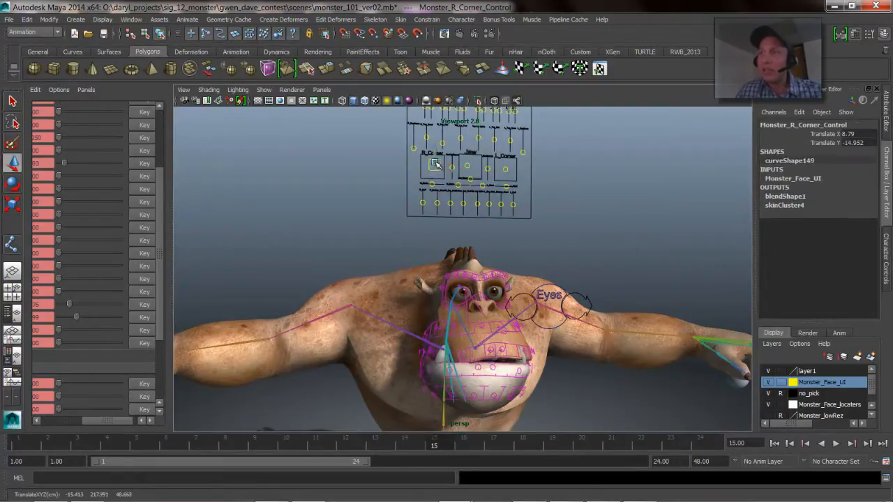